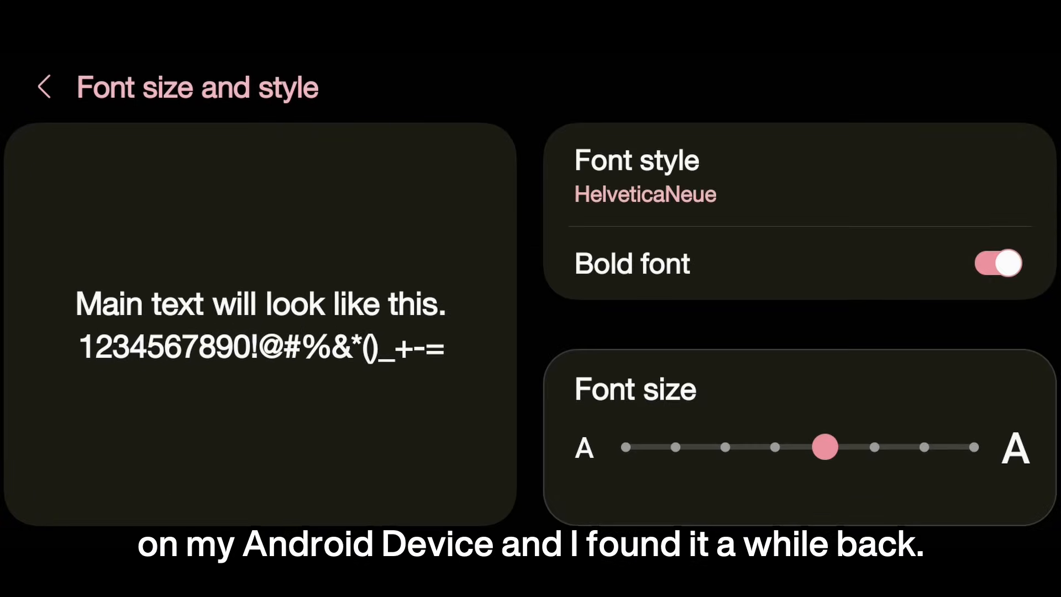
# Open Font style and scroll through the installed system fonts.
pyautogui.click(645, 194)
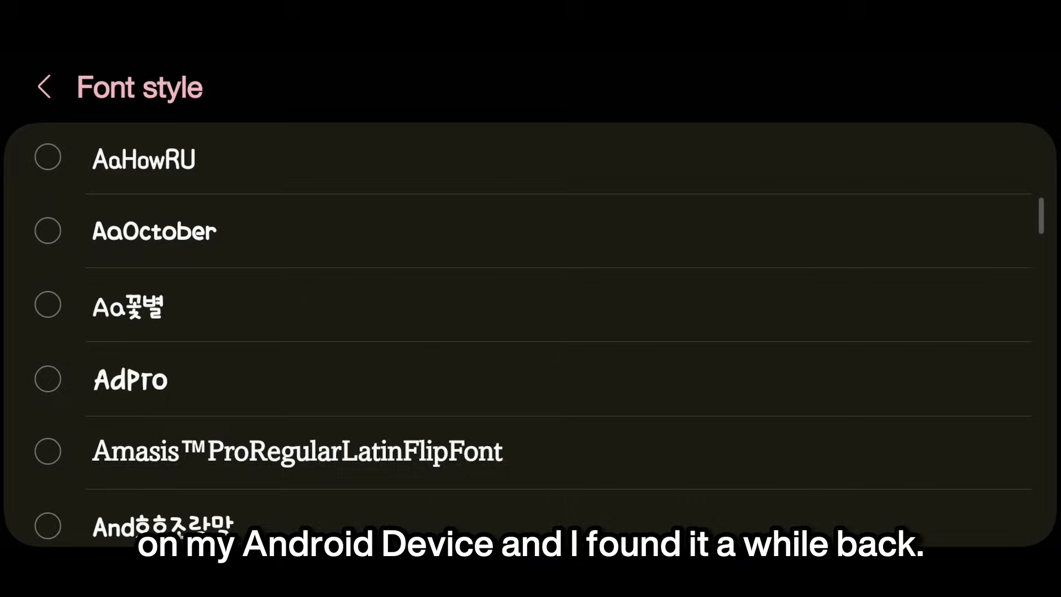
pyautogui.scroll(-3)
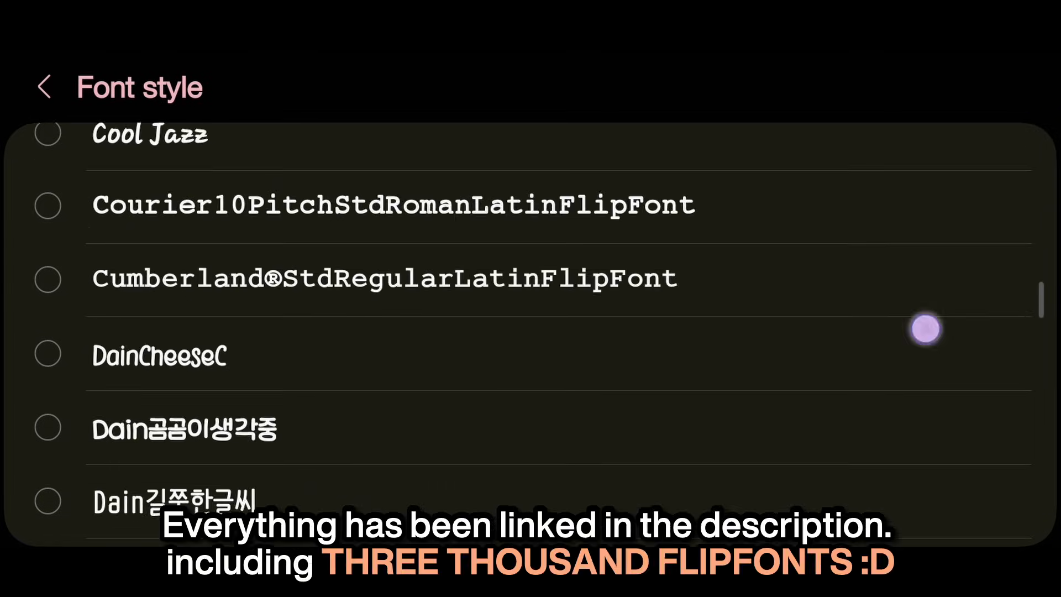
pyautogui.scroll(-3)
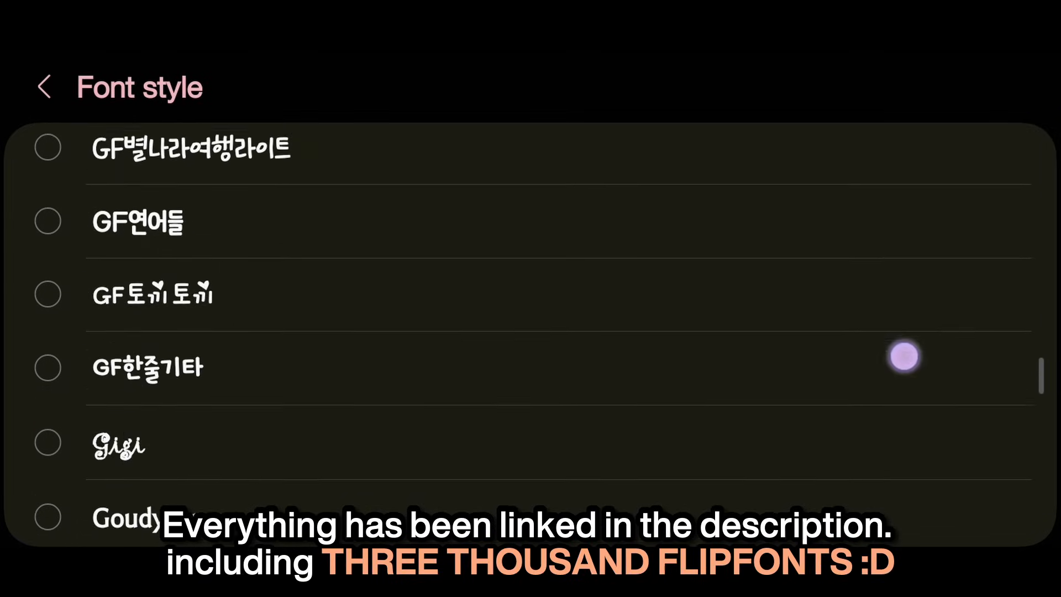
pyautogui.scroll(-3)
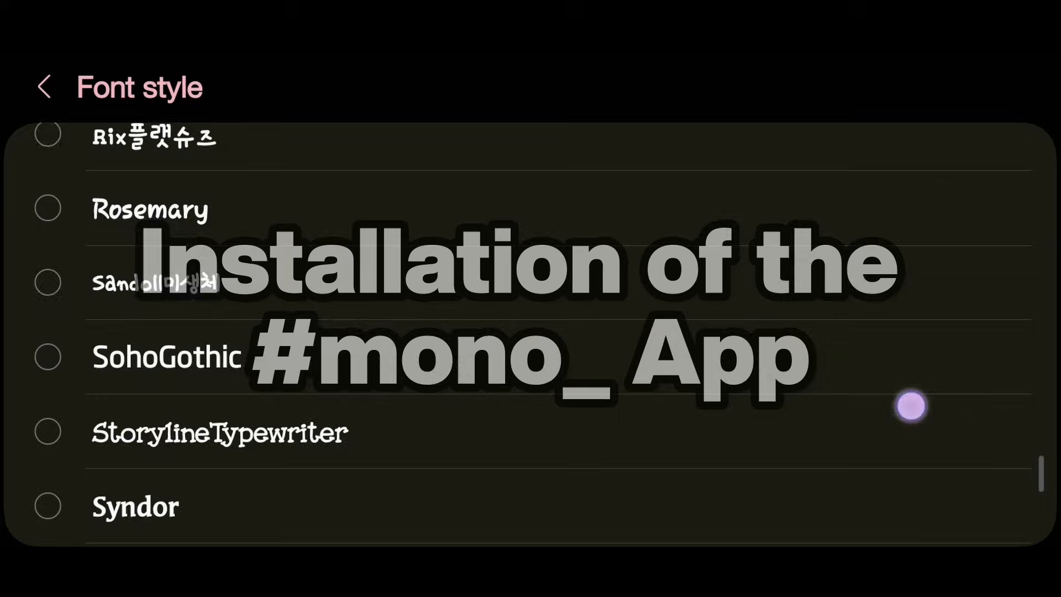
pyautogui.scroll(3)
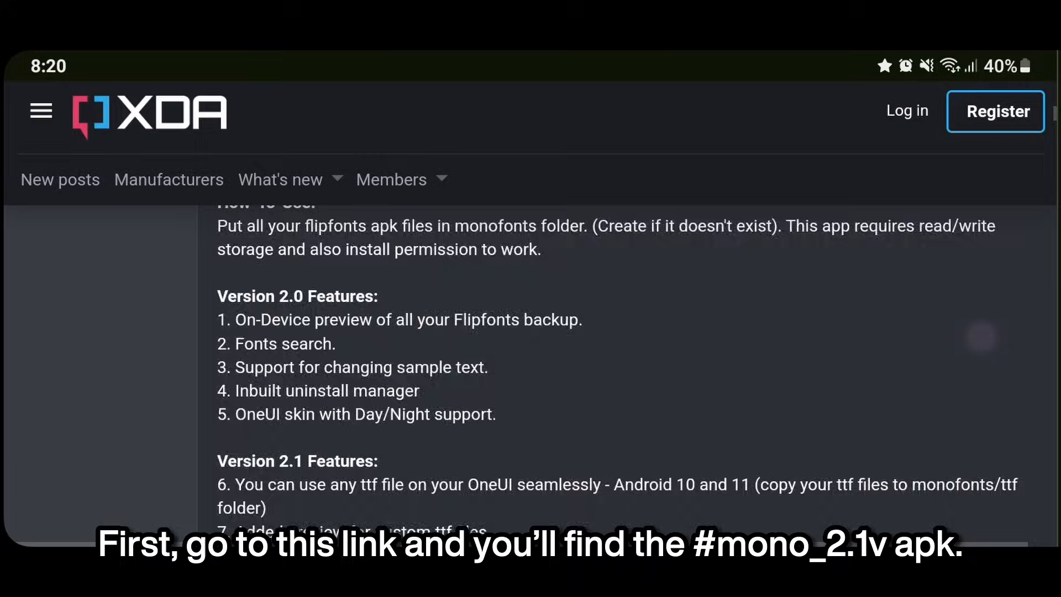
# Scroll the XDA thread down to the #mono_ flipfont sideload apk attachment.
pyautogui.scroll(-3)
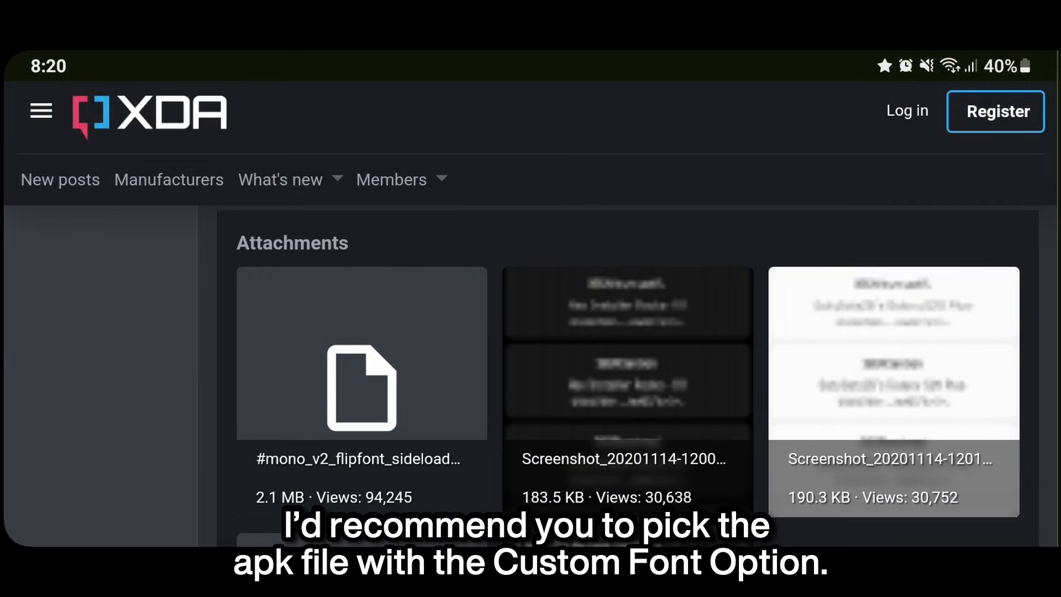
pyautogui.scroll(-3)
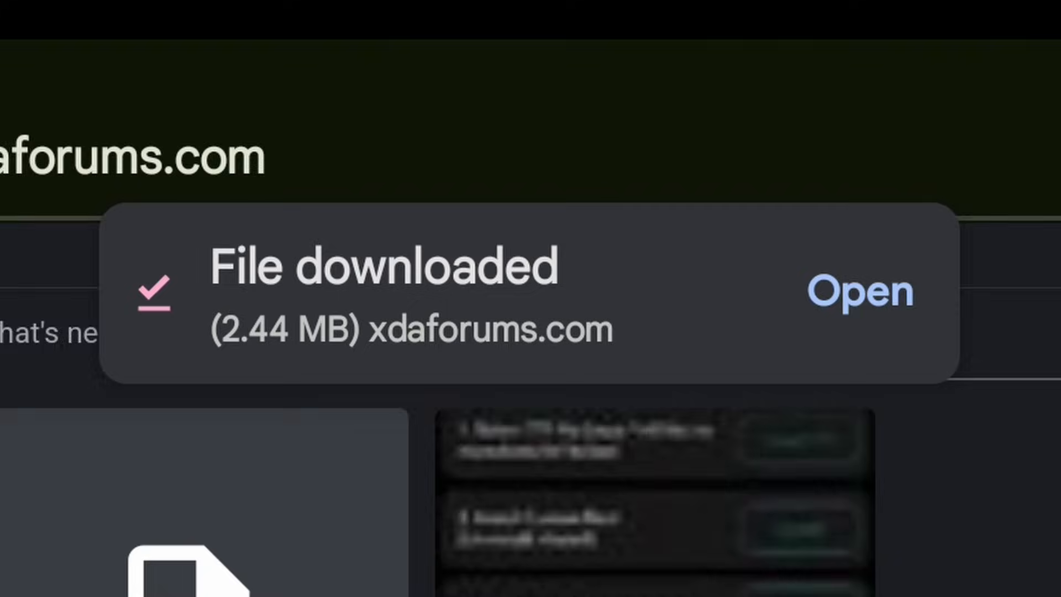
# Open the downloaded #mono_ apk from Downloads and confirm Install.
pyautogui.click(860, 292)
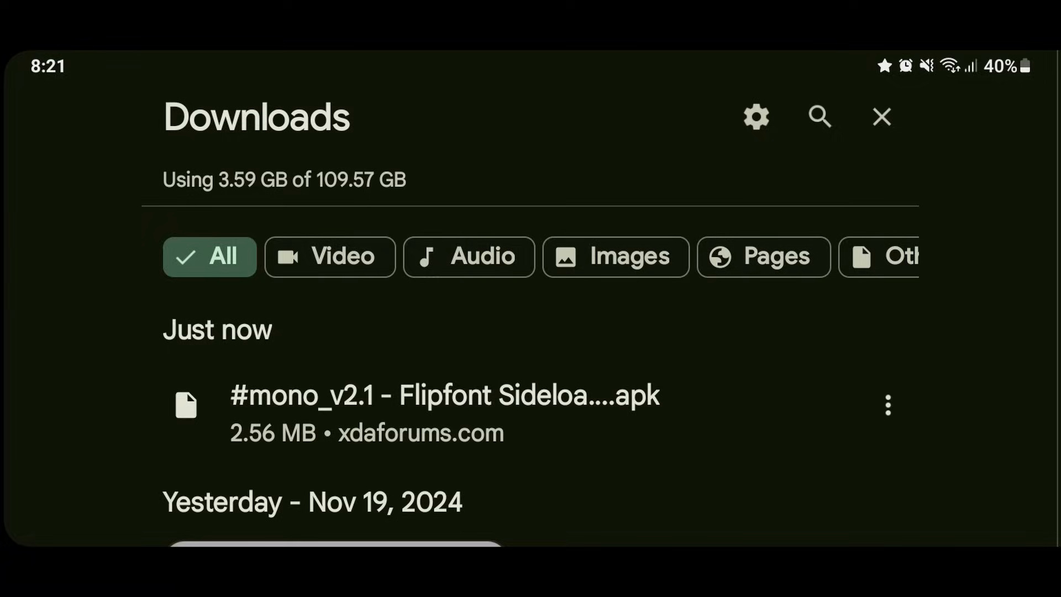
pyautogui.click(444, 396)
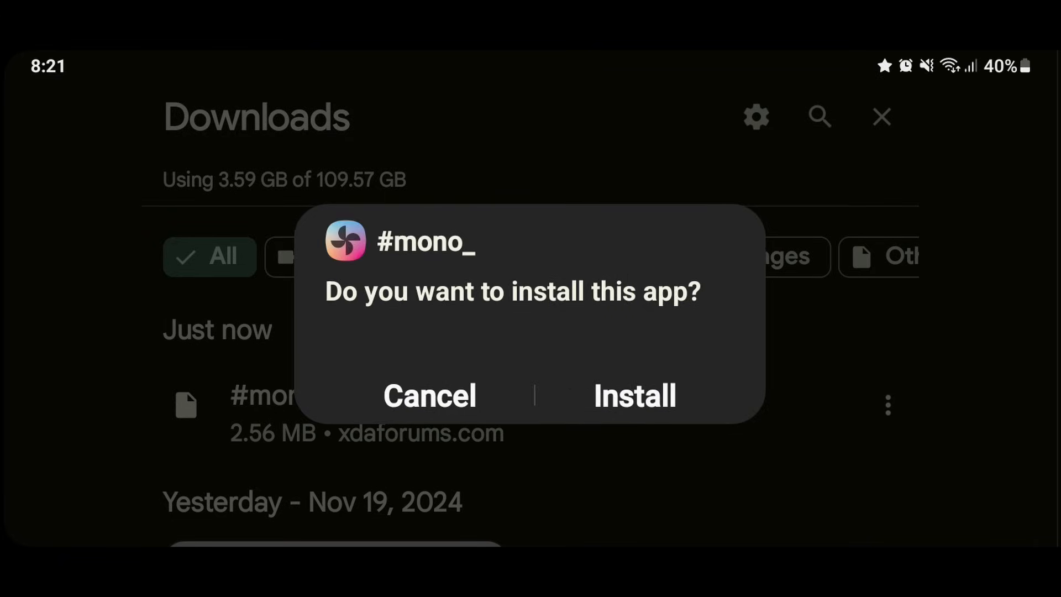
pyautogui.click(633, 396)
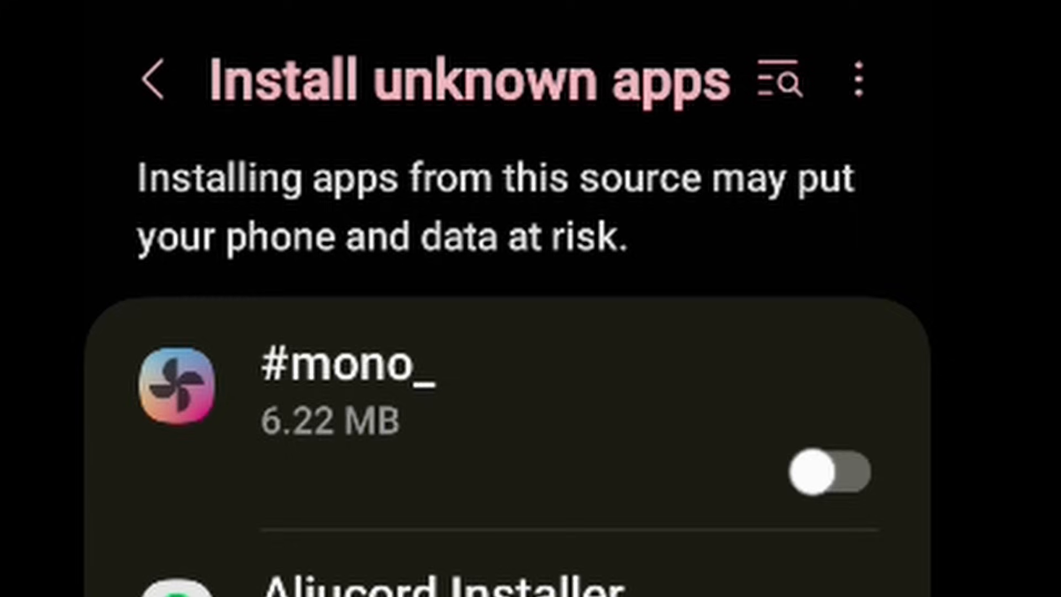
# Switch on the Install unknown apps toggle for #mono_.
pyautogui.click(820, 472)
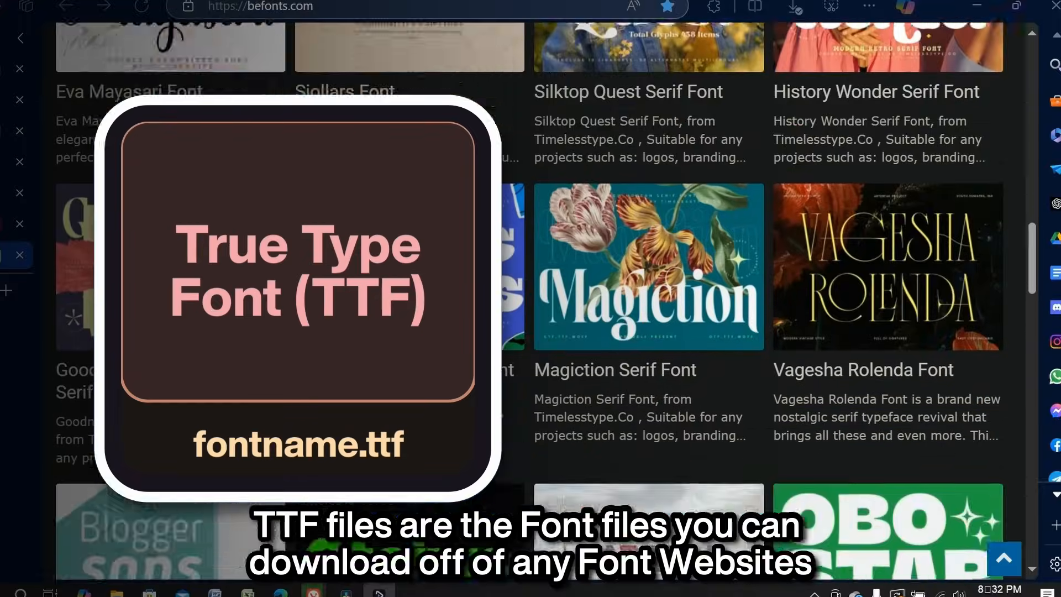
# Scroll through the 'Fonts for Galaxy S20 Ultra No Root needed' thread posts.
pyautogui.scroll(-3)
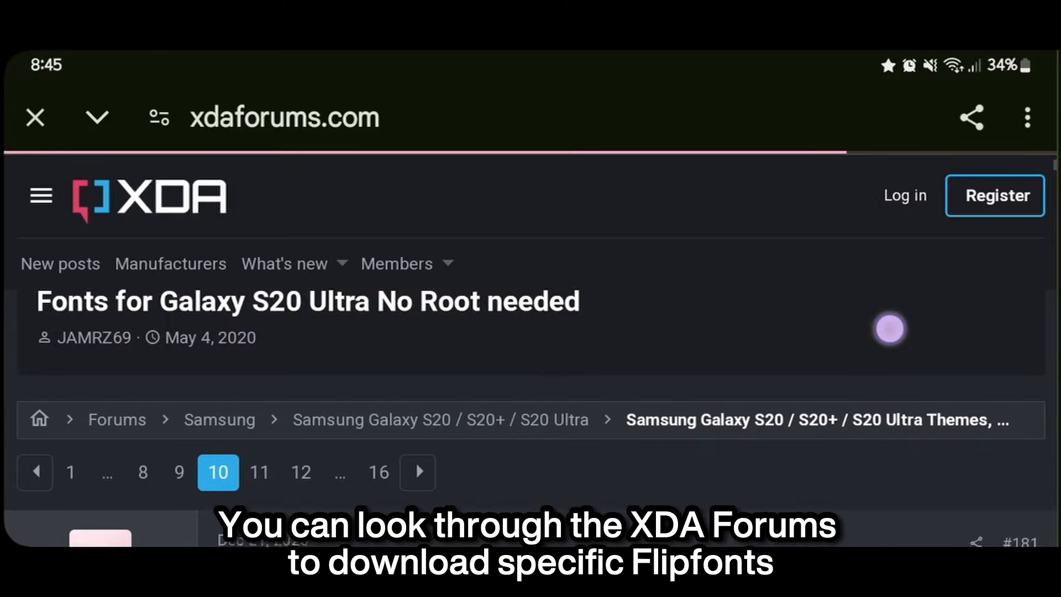
pyautogui.scroll(-3)
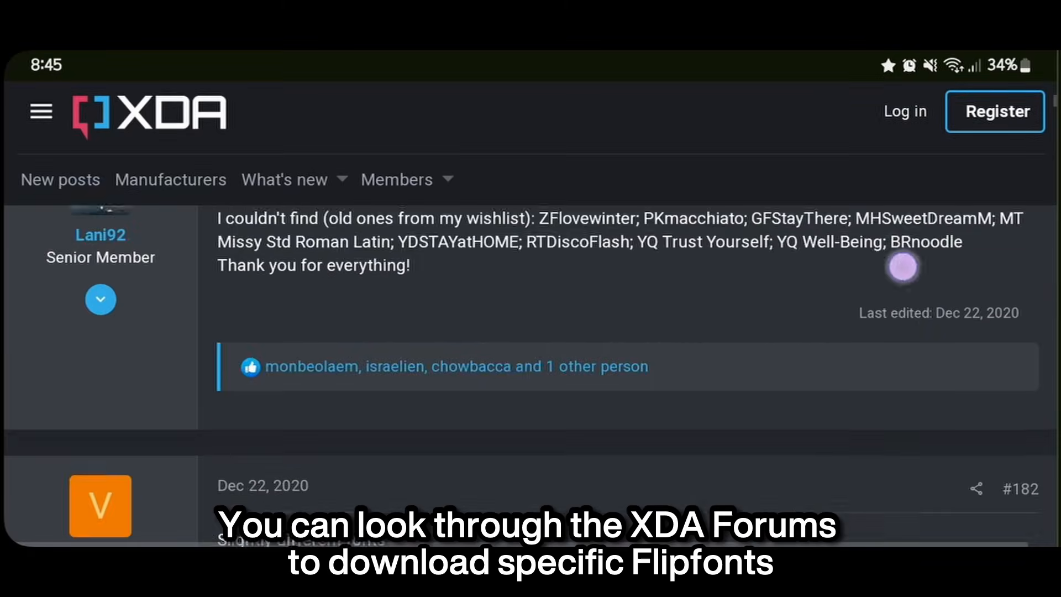
pyautogui.scroll(-3)
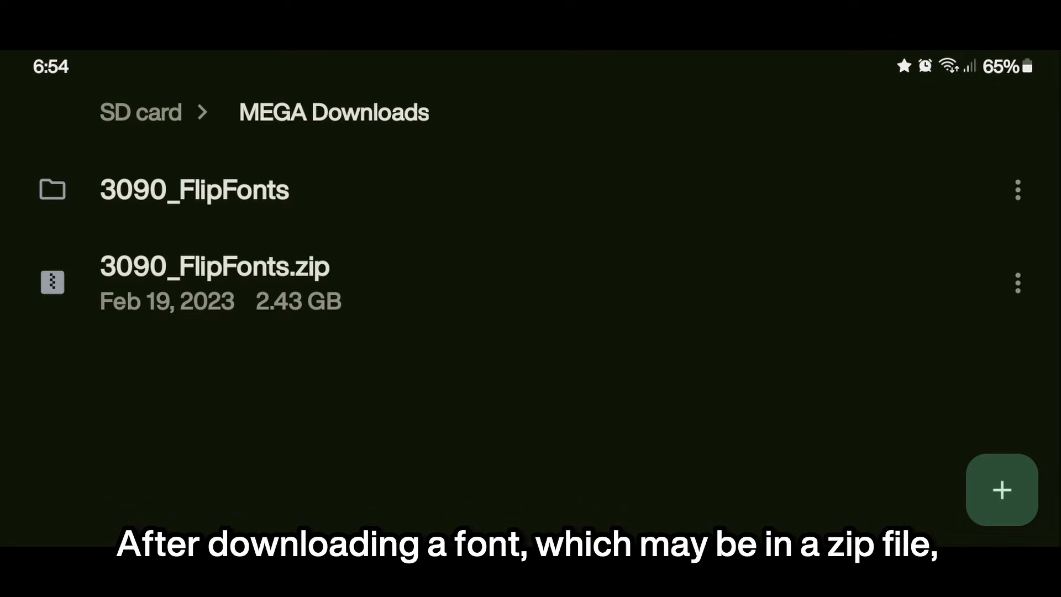
# Extract 3090_FlipFonts.zip and open the extracted Default fonts folder.
pyautogui.click(1018, 283)
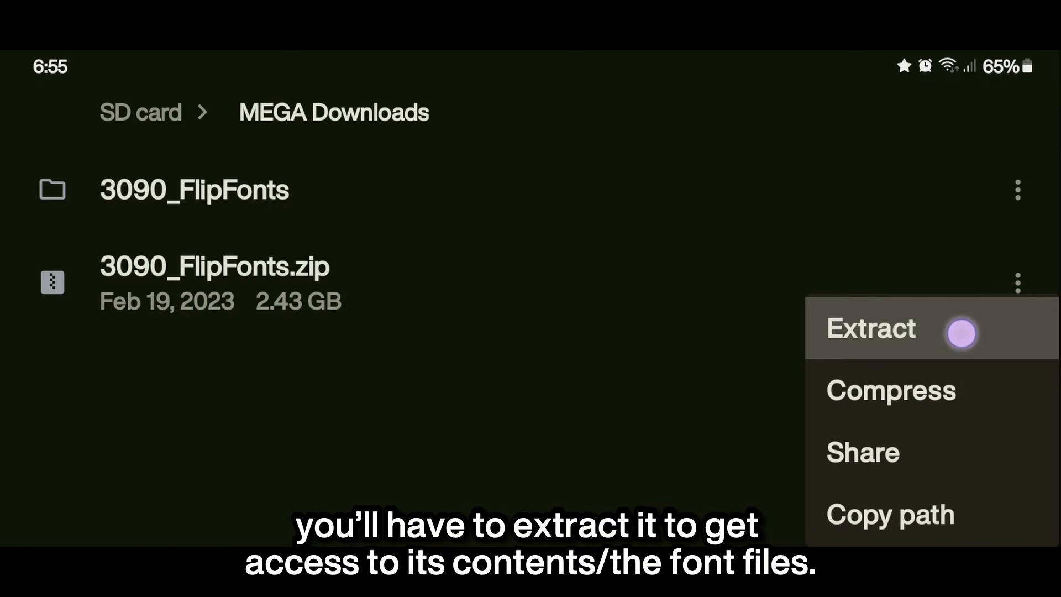
pyautogui.click(871, 329)
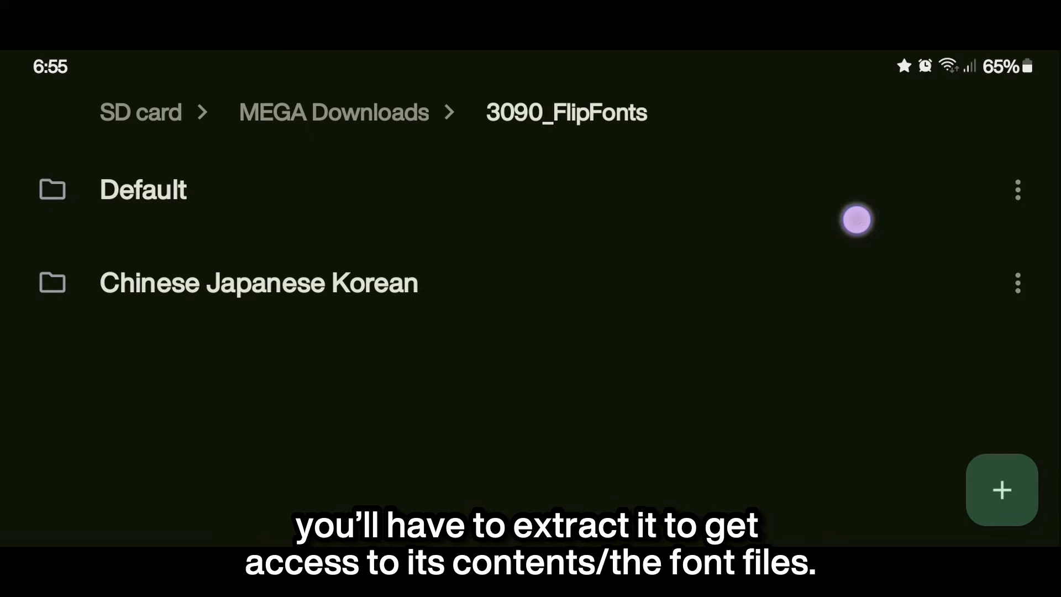
pyautogui.click(143, 189)
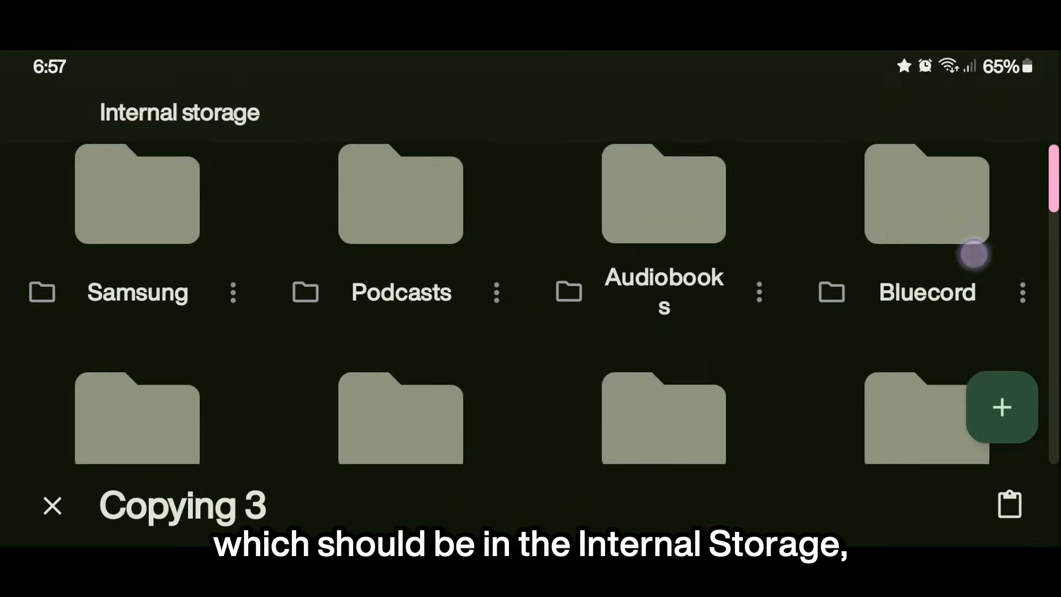
# Scroll Internal storage and open the monofonts folder to paste the three fonts.
pyautogui.scroll(-3)
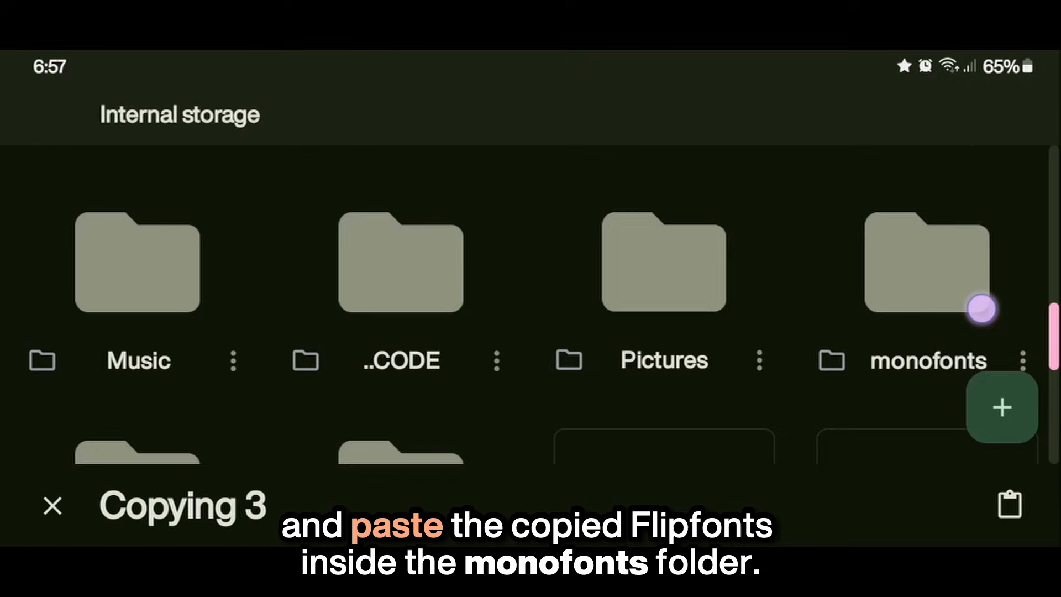
pyautogui.click(928, 264)
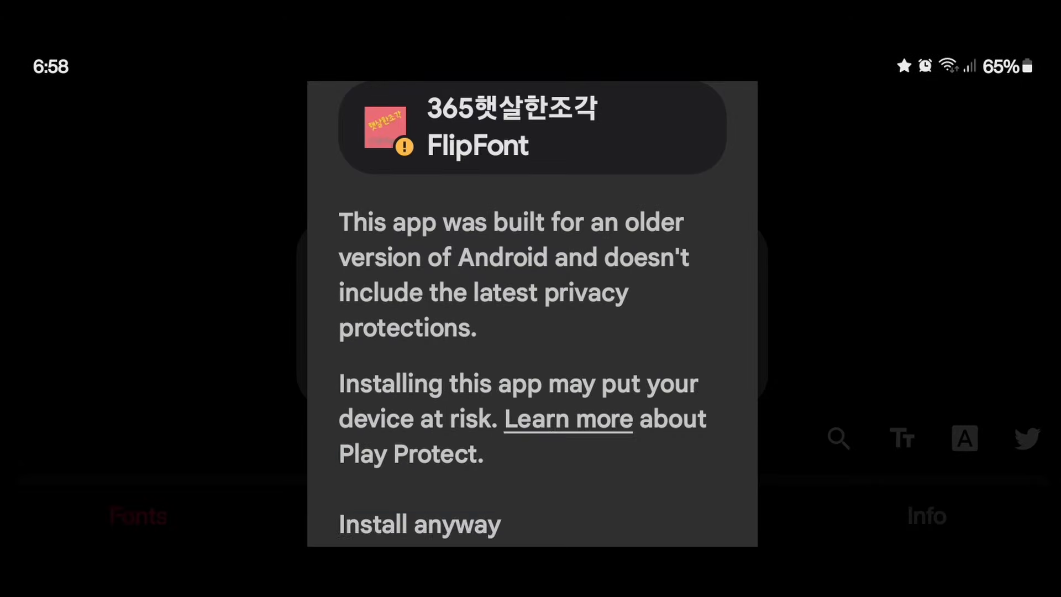
# Install the 365햇살한조각 FlipFont past the Play Protect warning, then pick another font.
pyautogui.click(419, 524)
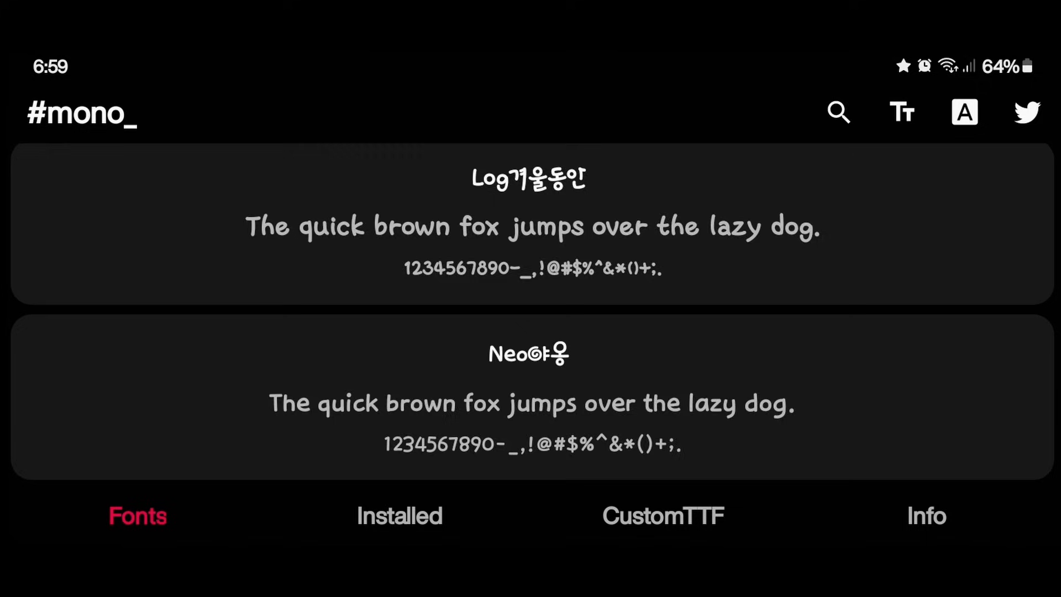
pyautogui.click(399, 516)
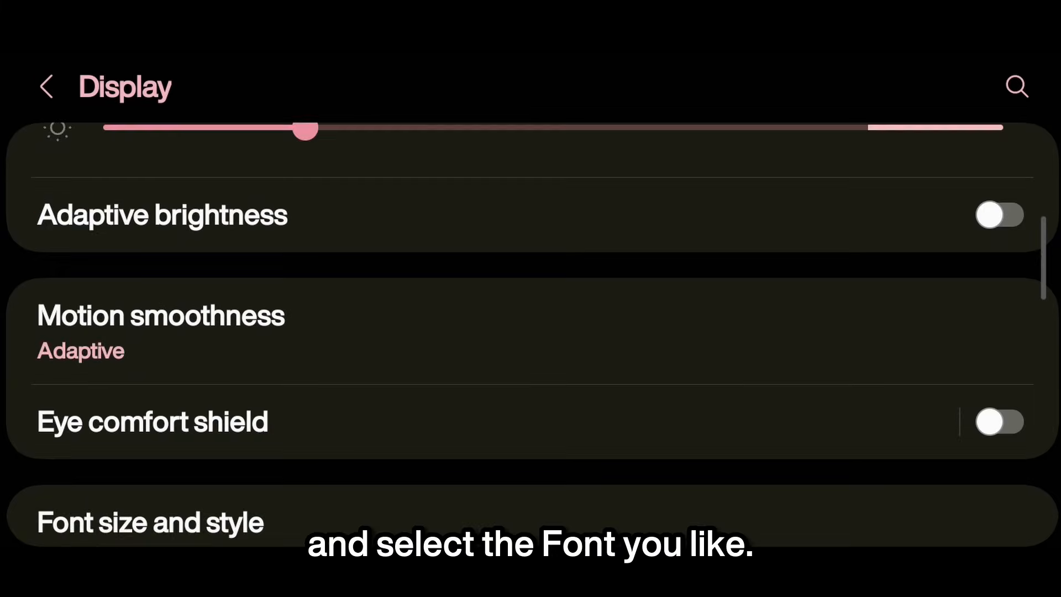
# Open Font size and style under Settings > Display.
pyautogui.click(150, 521)
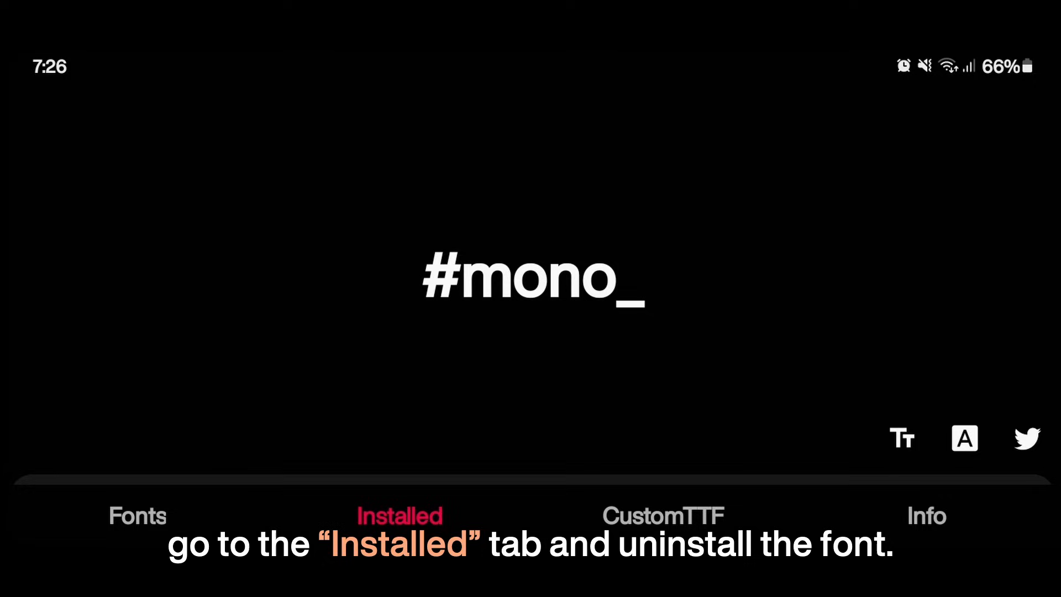
# Switch to the Installed tab and uninstall the Log겨울동안 FlipFont.
pyautogui.click(398, 516)
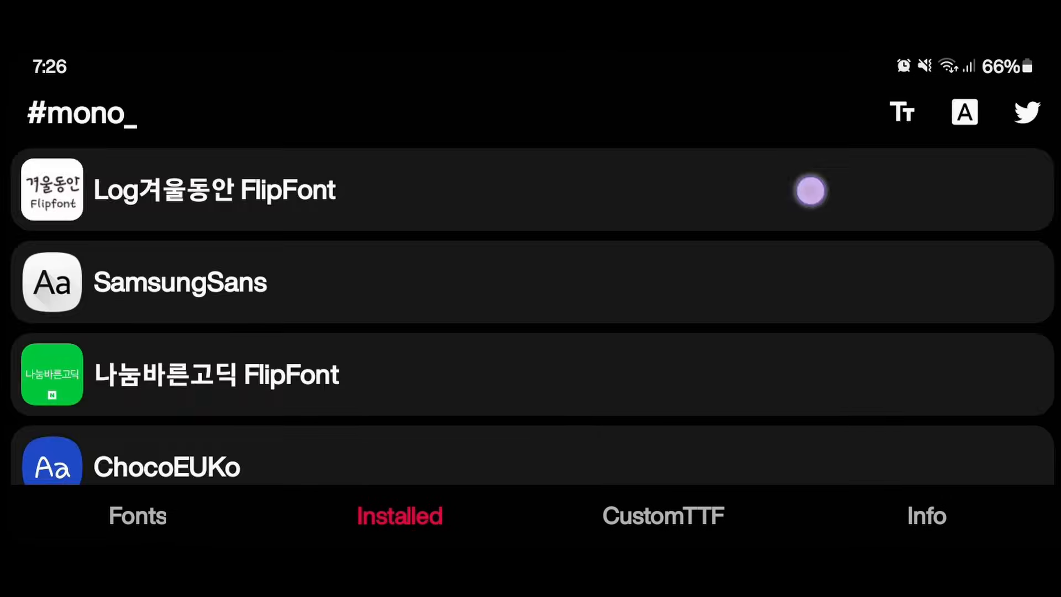
pyautogui.click(662, 515)
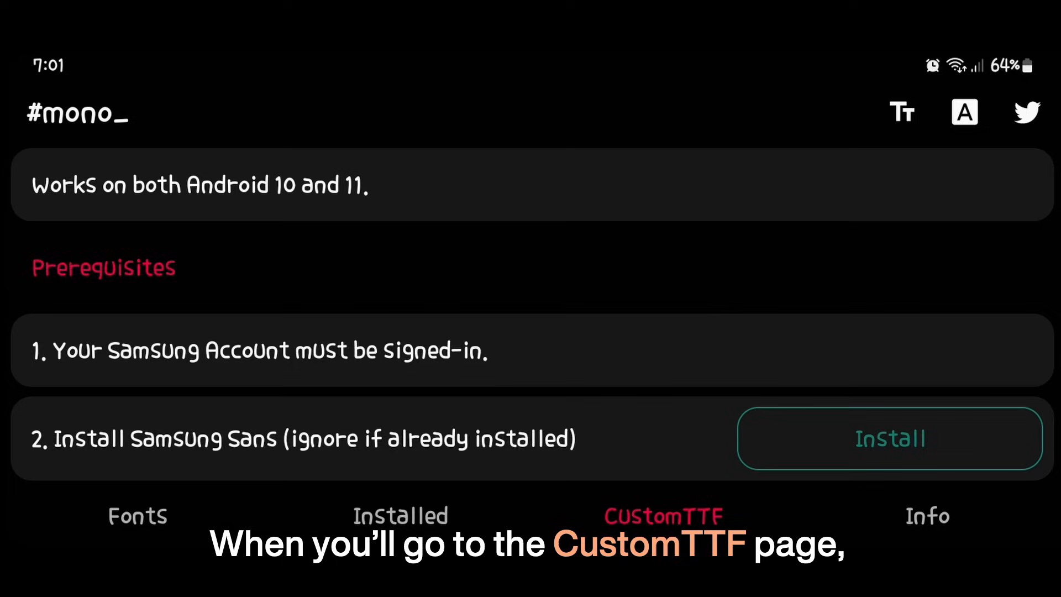
# Install Samsung Sans, select it as system font, and back up Settings to Samsung Cloud.
pyautogui.scroll(-3)
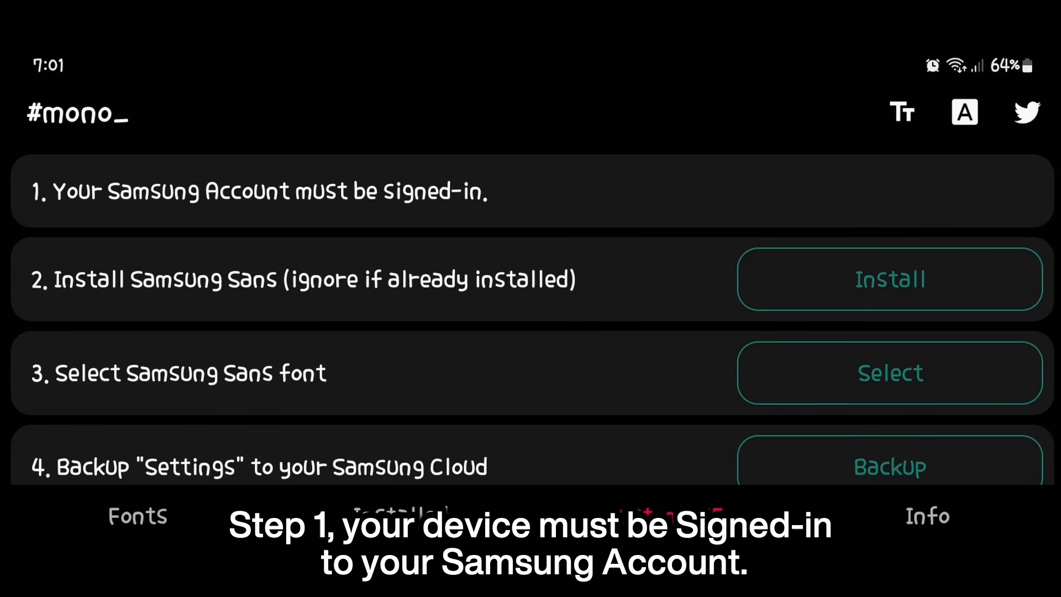
pyautogui.click(890, 279)
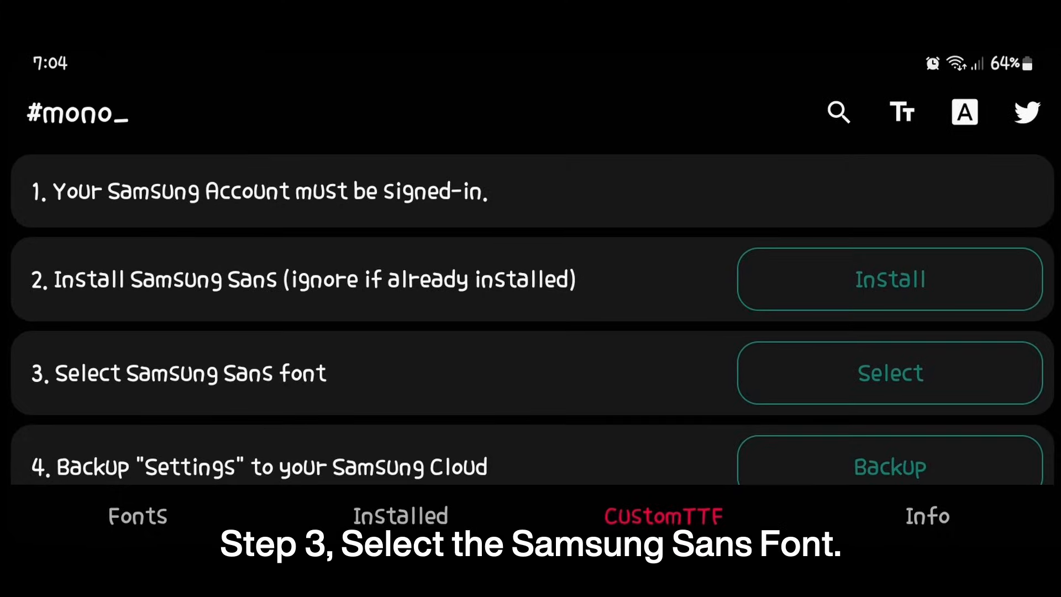
pyautogui.click(889, 372)
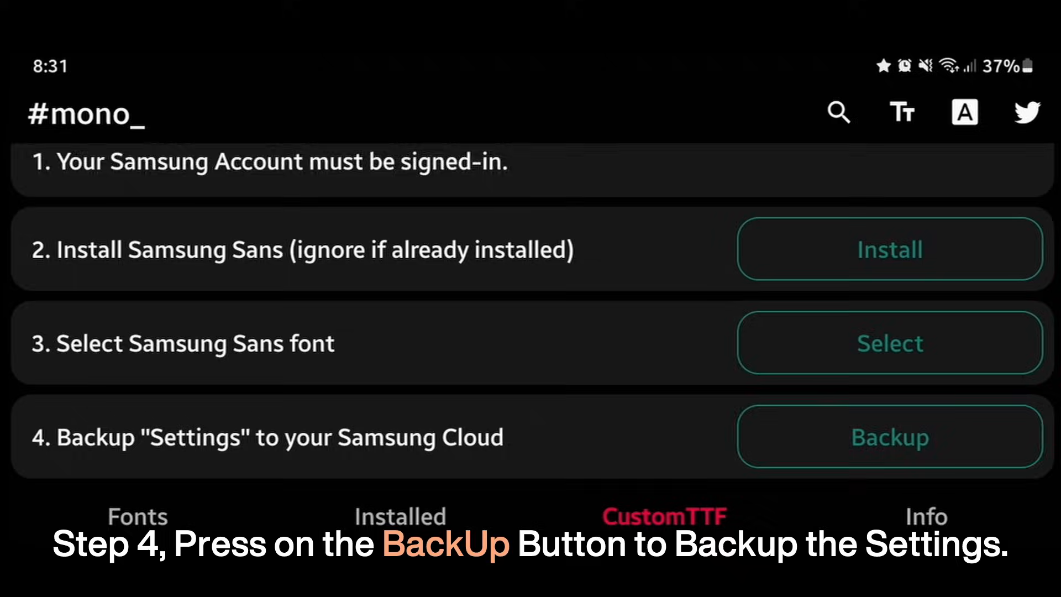
pyautogui.scroll(3)
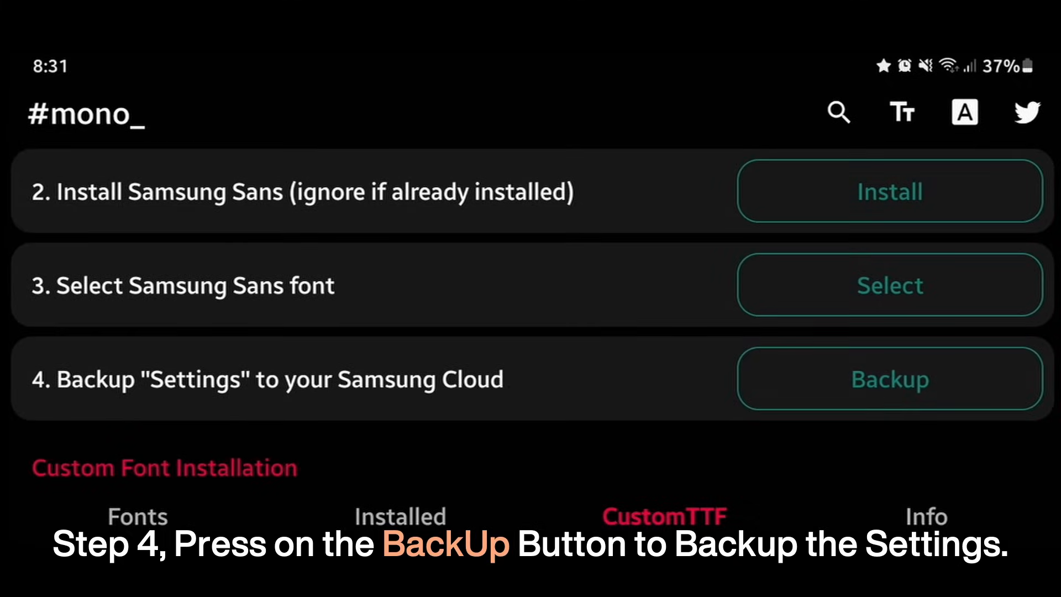
pyautogui.click(889, 378)
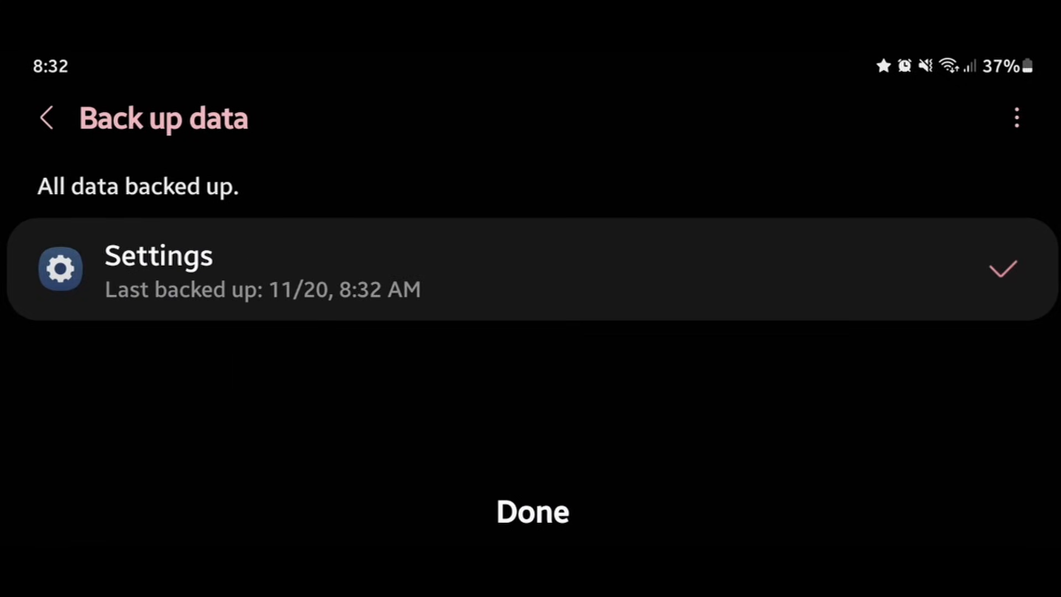
# Confirm the completed Samsung Cloud Settings backup with Done.
pyautogui.click(532, 511)
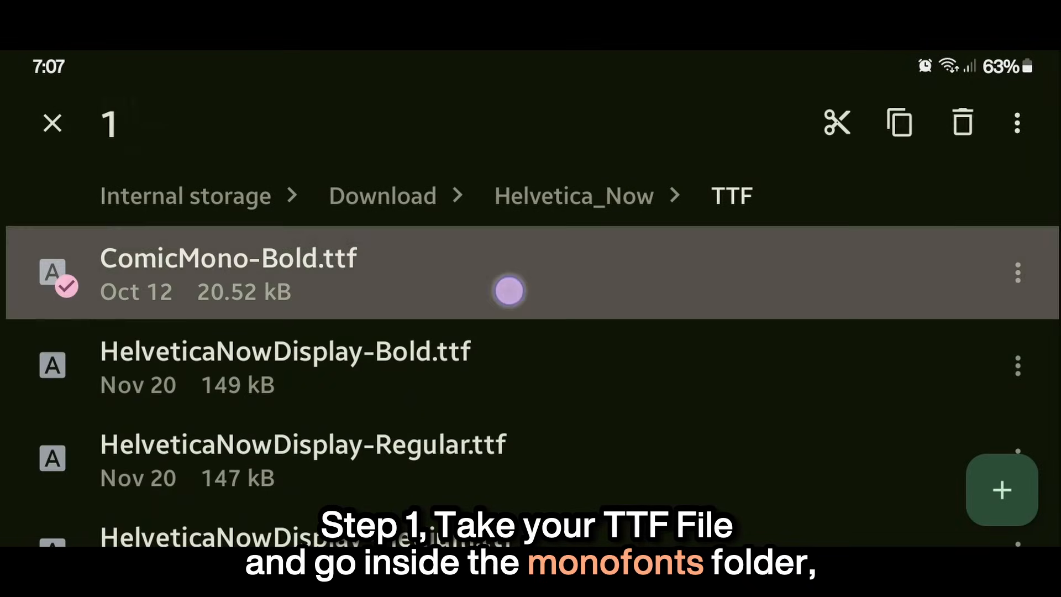
# Copy ComicMono-Bold.ttf from the Download/Helvetica_Now/TTF folder.
pyautogui.click(900, 122)
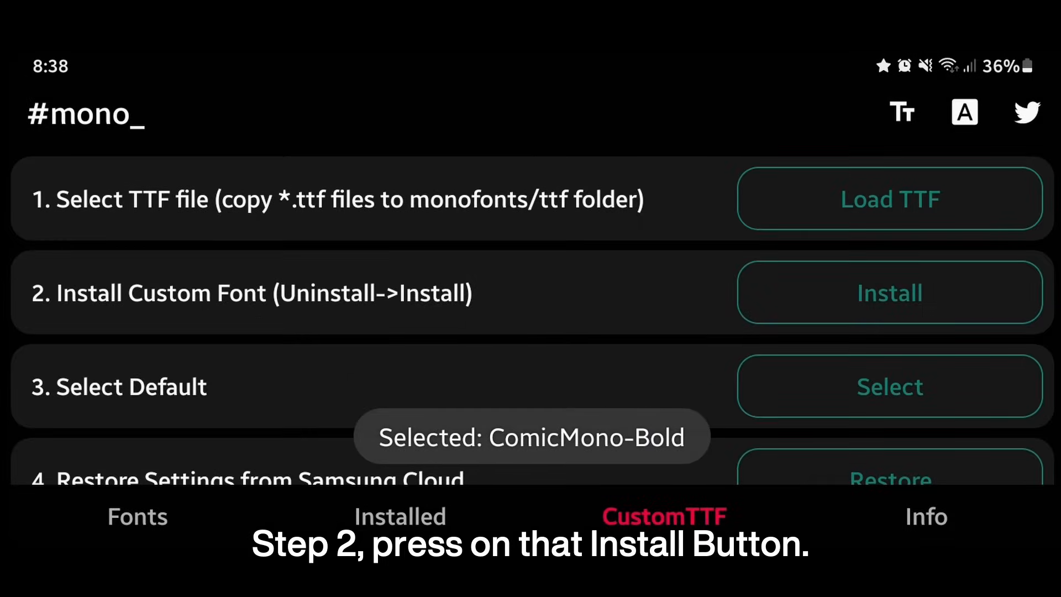
# Load ComicMono-Bold.ttf as the custom TTF and start its install.
pyautogui.click(889, 293)
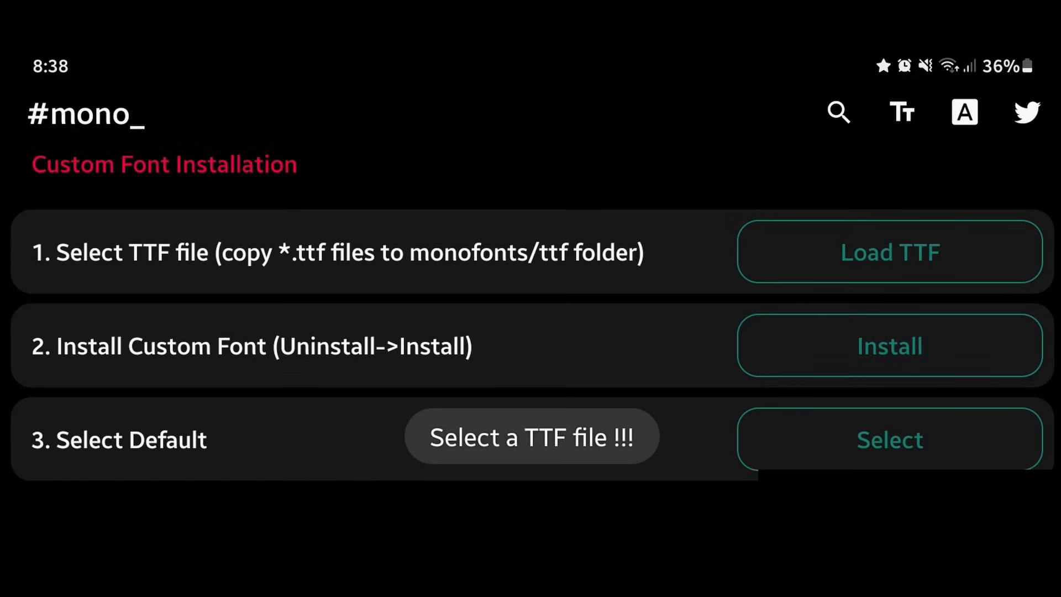
pyautogui.click(890, 253)
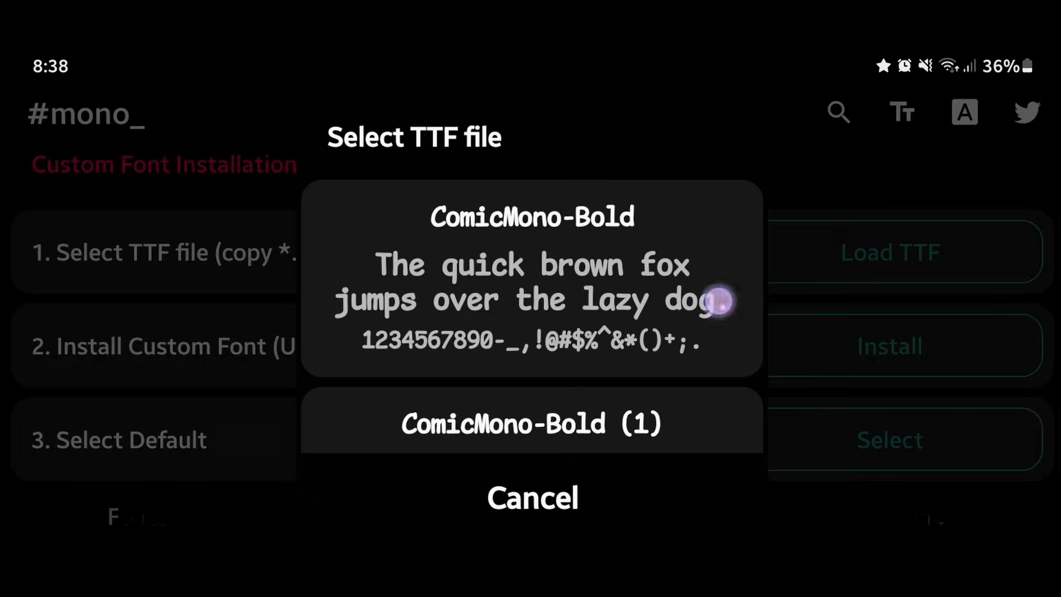
pyautogui.click(531, 423)
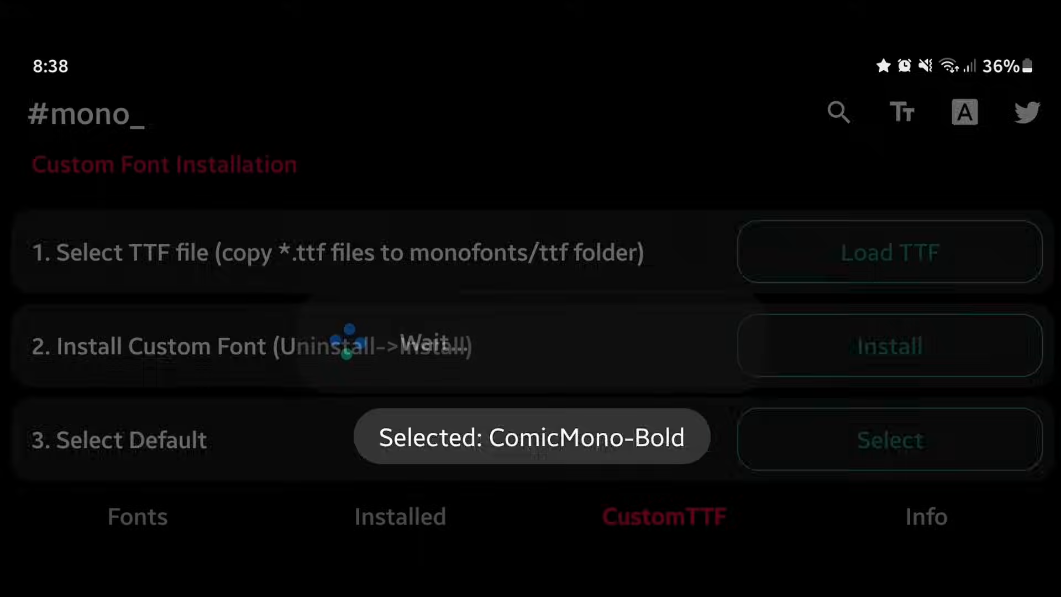
pyautogui.click(889, 346)
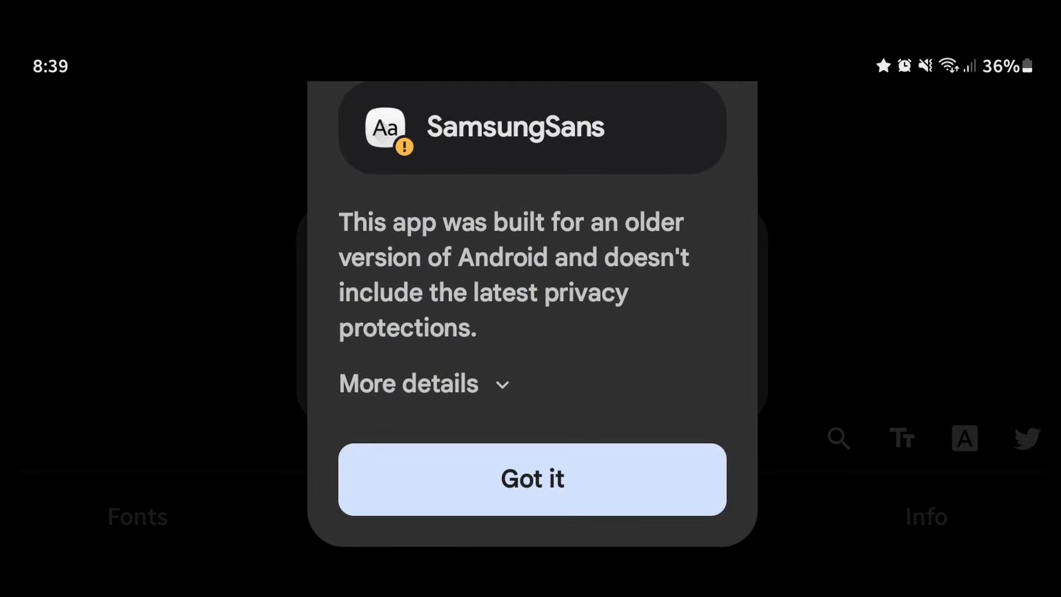
# Dismiss the older-Android warning and begin restoring the phone's 11/20 Samsung Cloud backup.
pyautogui.click(425, 384)
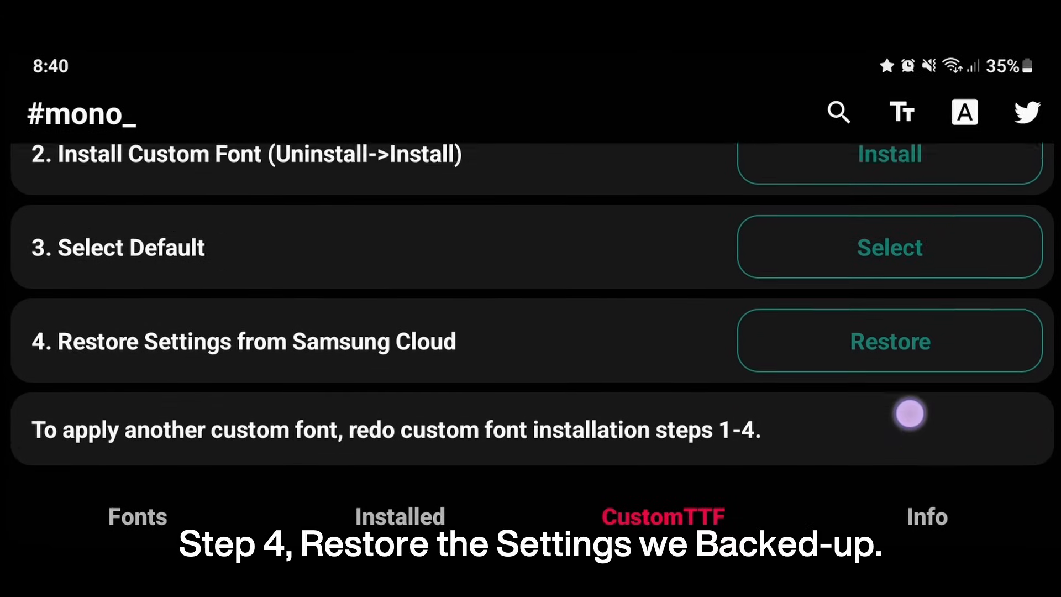
pyautogui.click(890, 342)
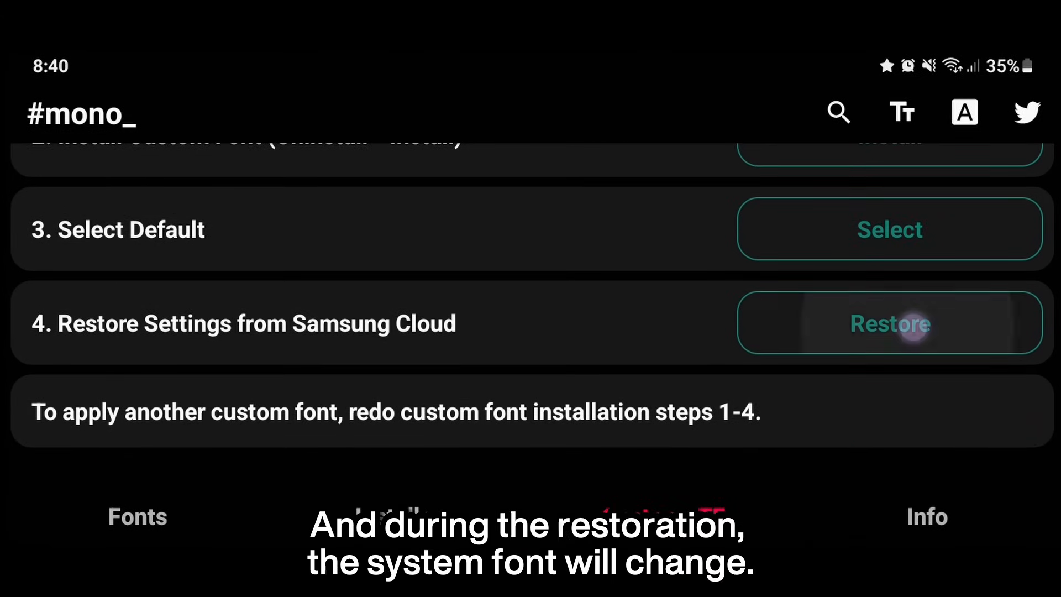
pyautogui.click(890, 323)
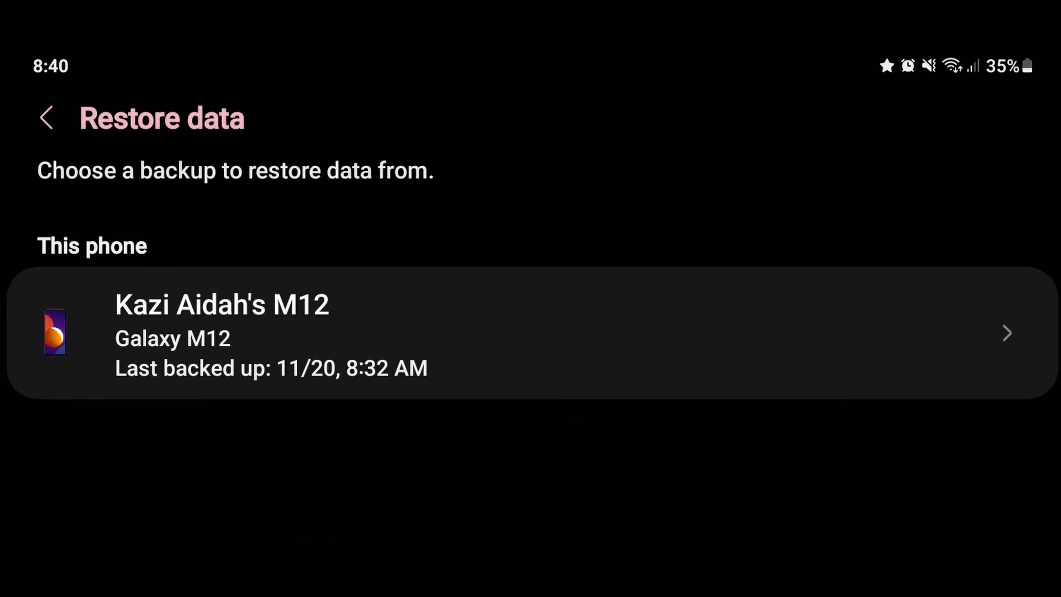
pyautogui.click(474, 333)
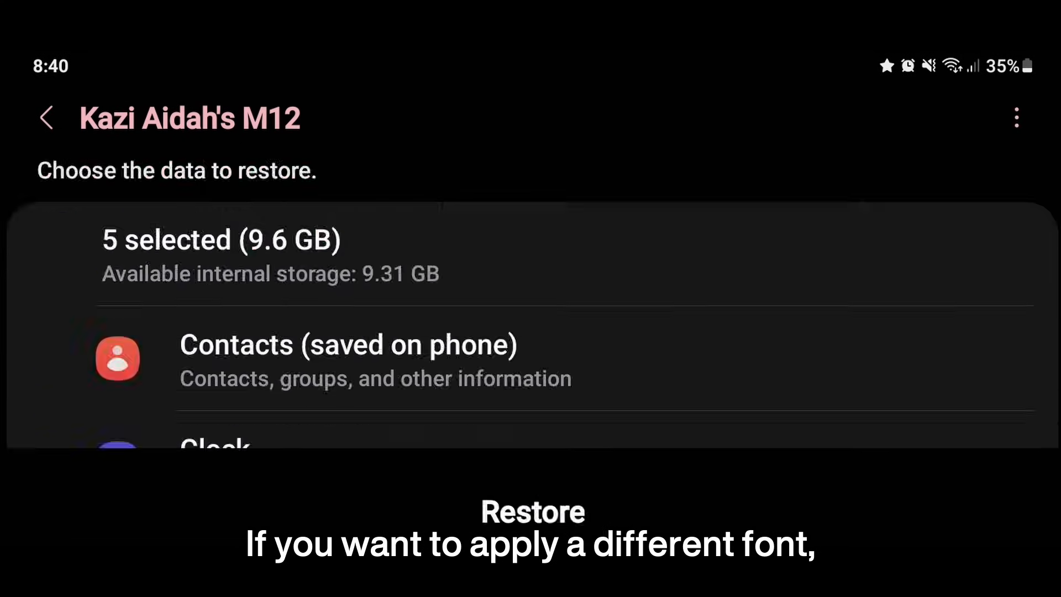